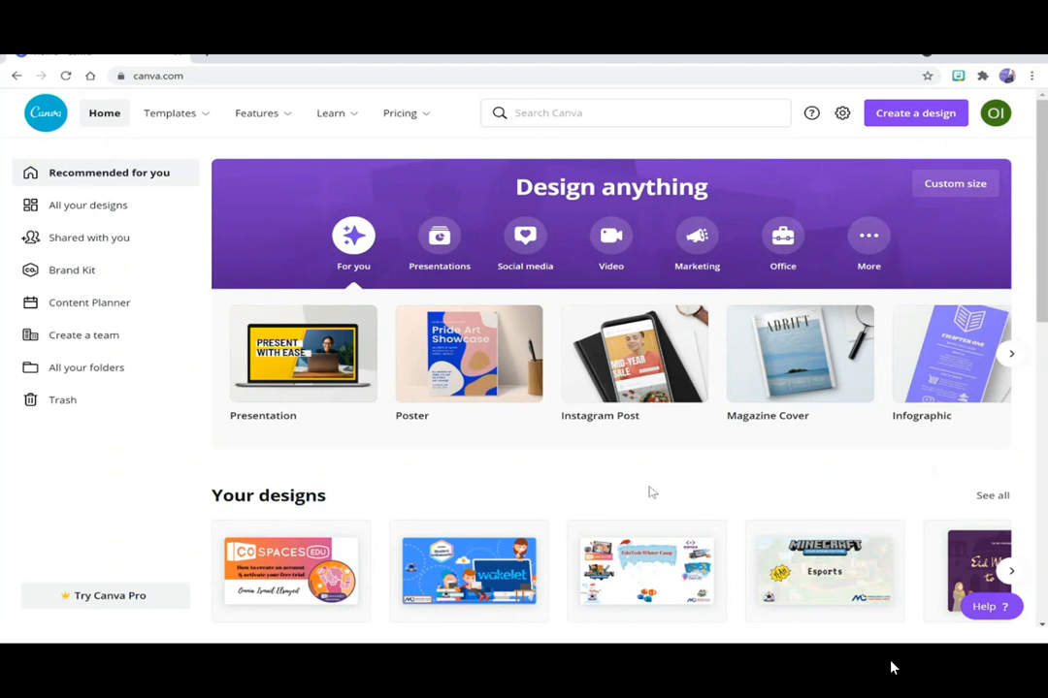
{"action": "mouse_move", "coordinate": [333, 318]}
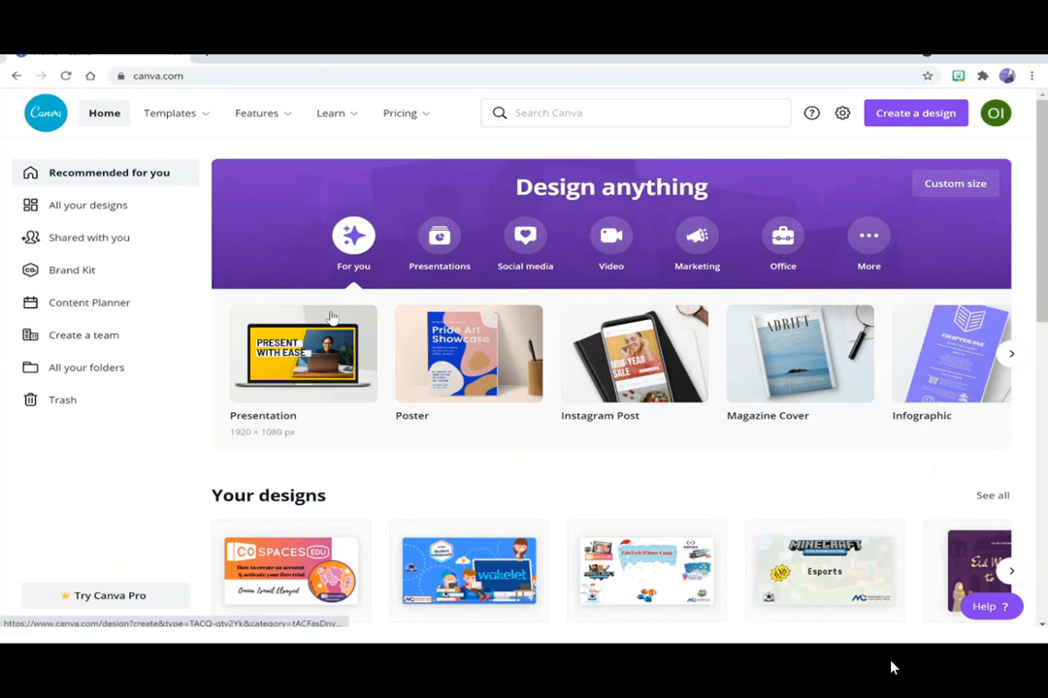
- Create a new blank 16:9 presentation from the Presentation tile on the home page
{"action": "left_click", "coordinate": [303, 355]}
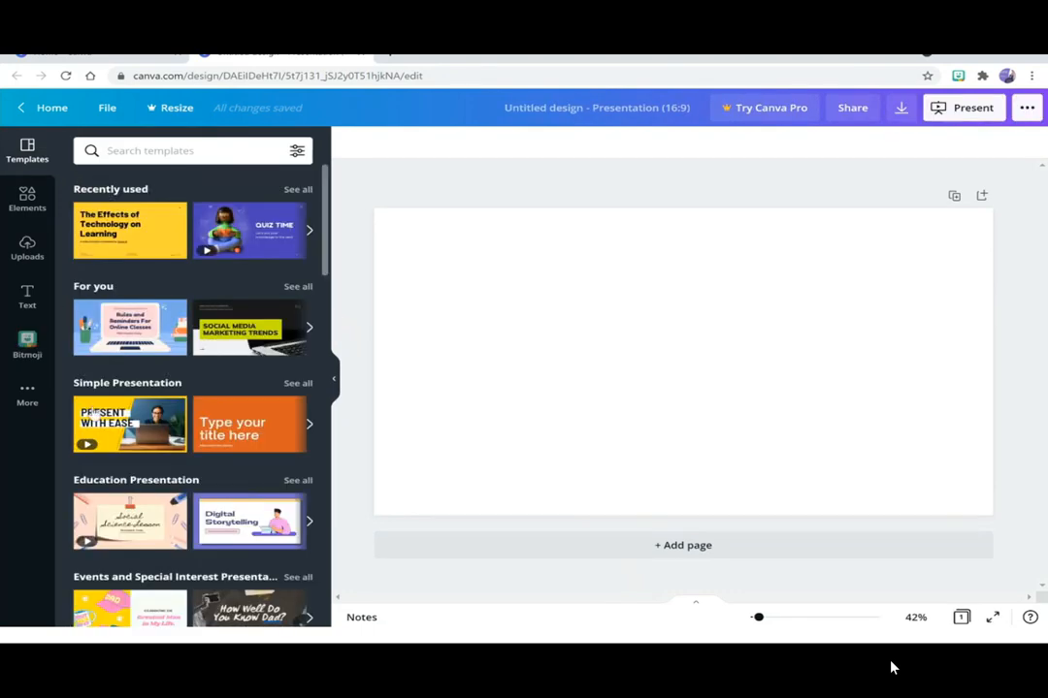
- Show the More apps list and scroll through it to find Pixton and Bitmoji
{"action": "left_click", "coordinate": [27, 393]}
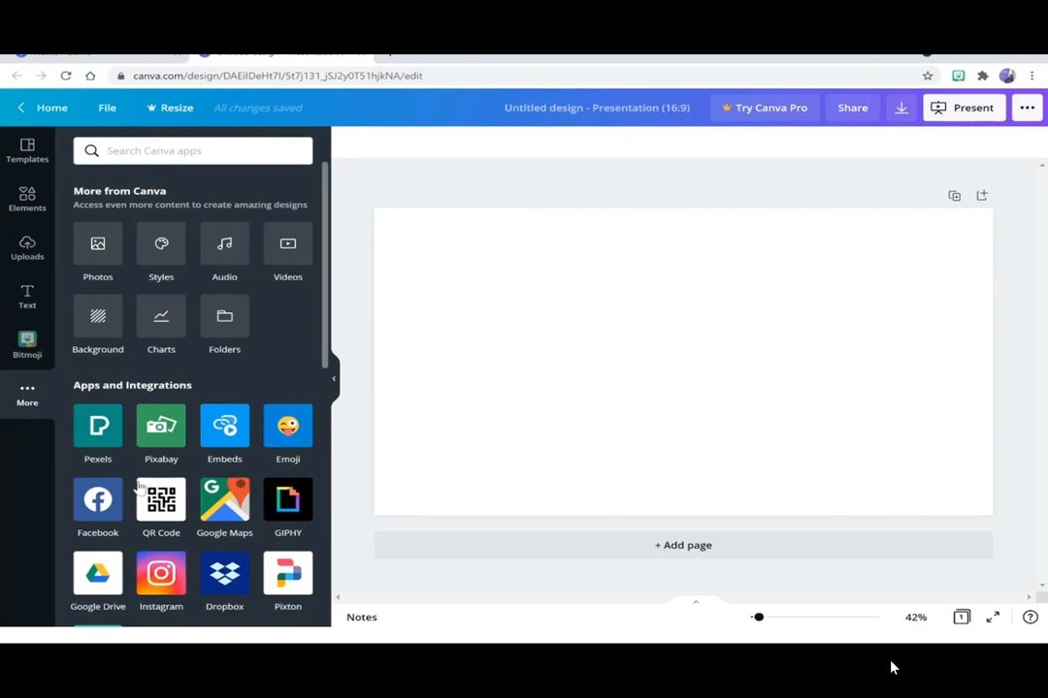
{"action": "scroll", "scroll_direction": "down", "scroll_amount": 3}
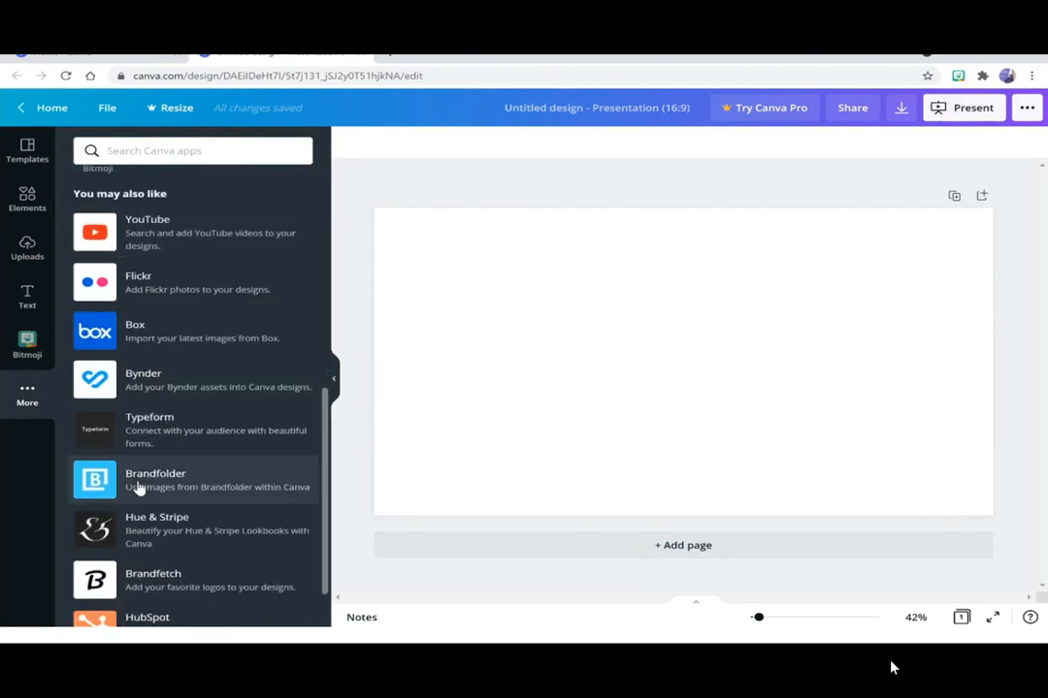
{"action": "scroll", "scroll_direction": "up", "scroll_amount": 3}
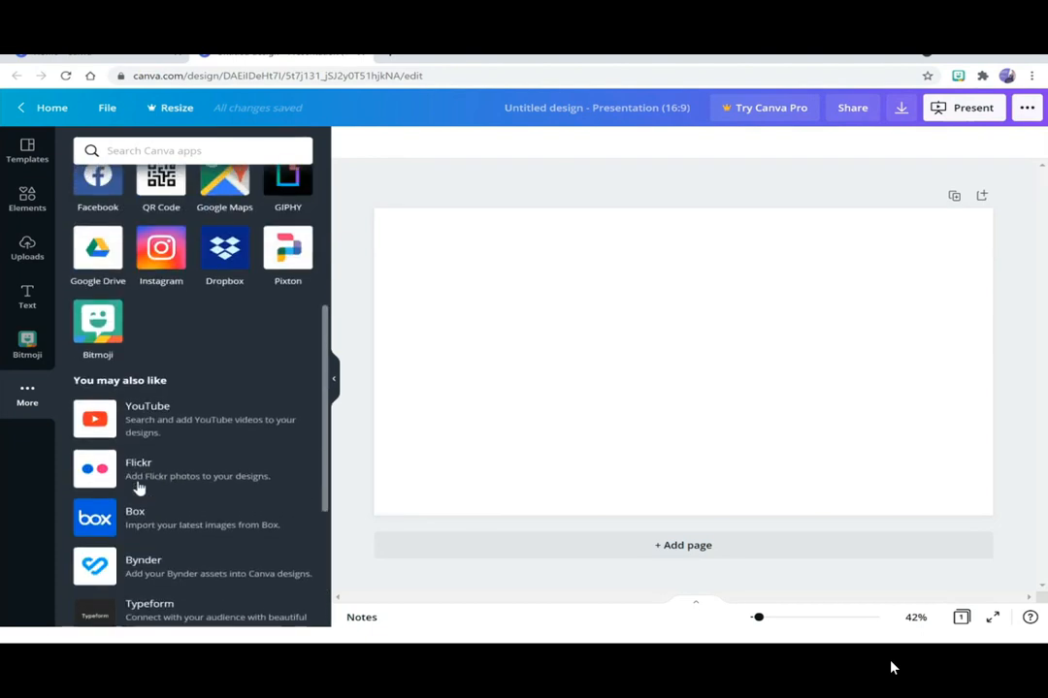
{"action": "scroll", "scroll_direction": "up", "scroll_amount": 3}
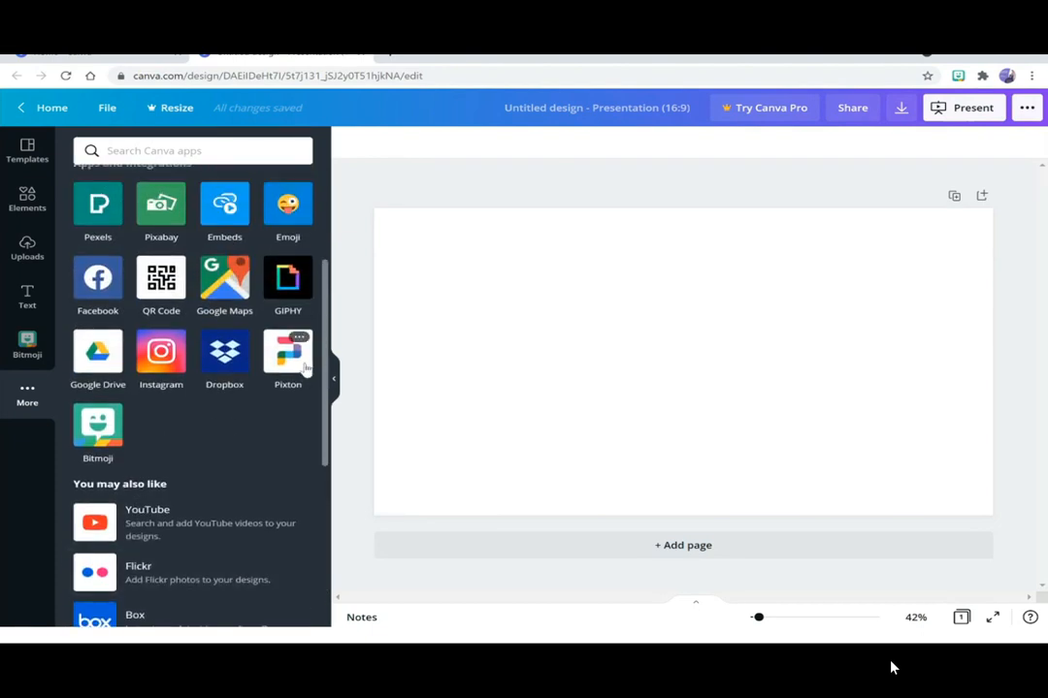
{"action": "mouse_move", "coordinate": [52, 487]}
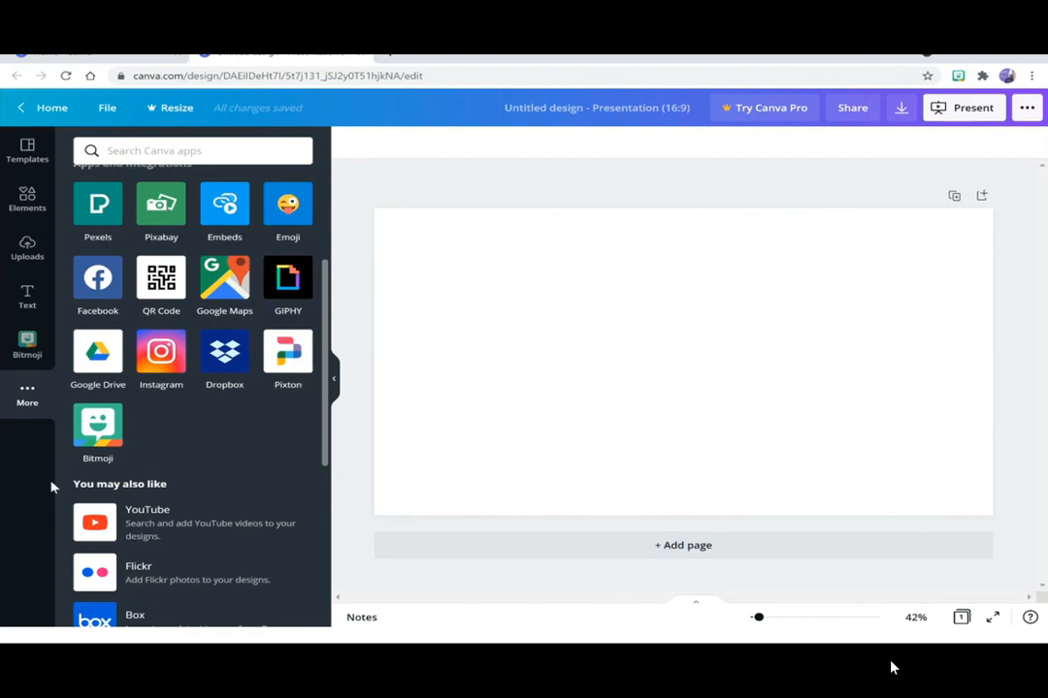
{"action": "mouse_move", "coordinate": [287, 368]}
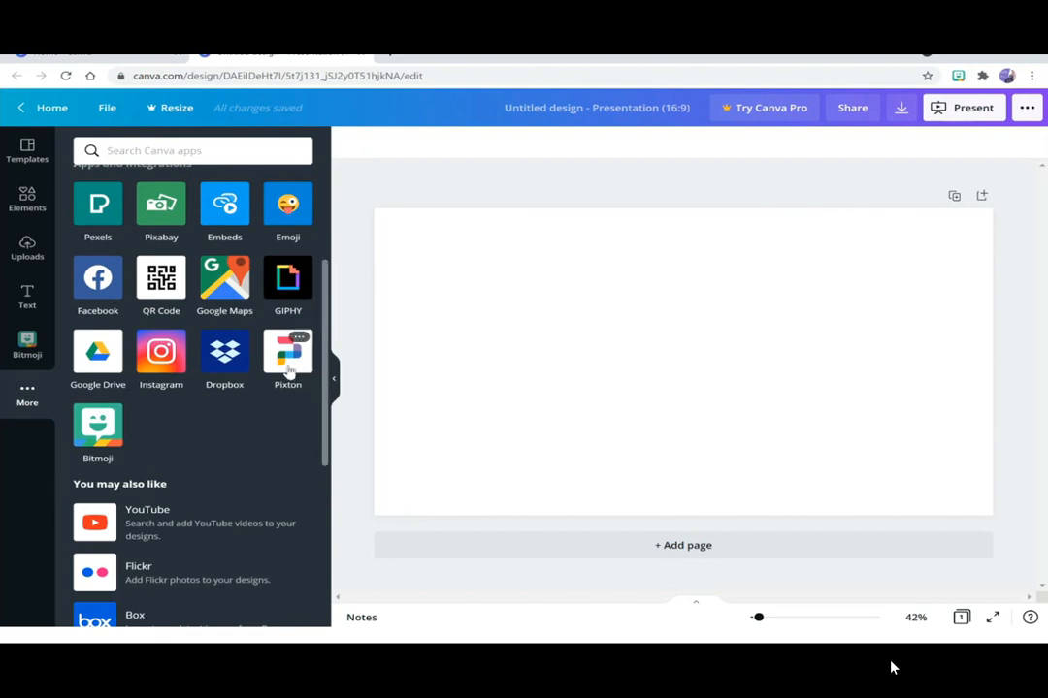
- Add Pixton characters, with the pink hoodie character left and grey jacket character right
{"action": "left_click", "coordinate": [288, 351]}
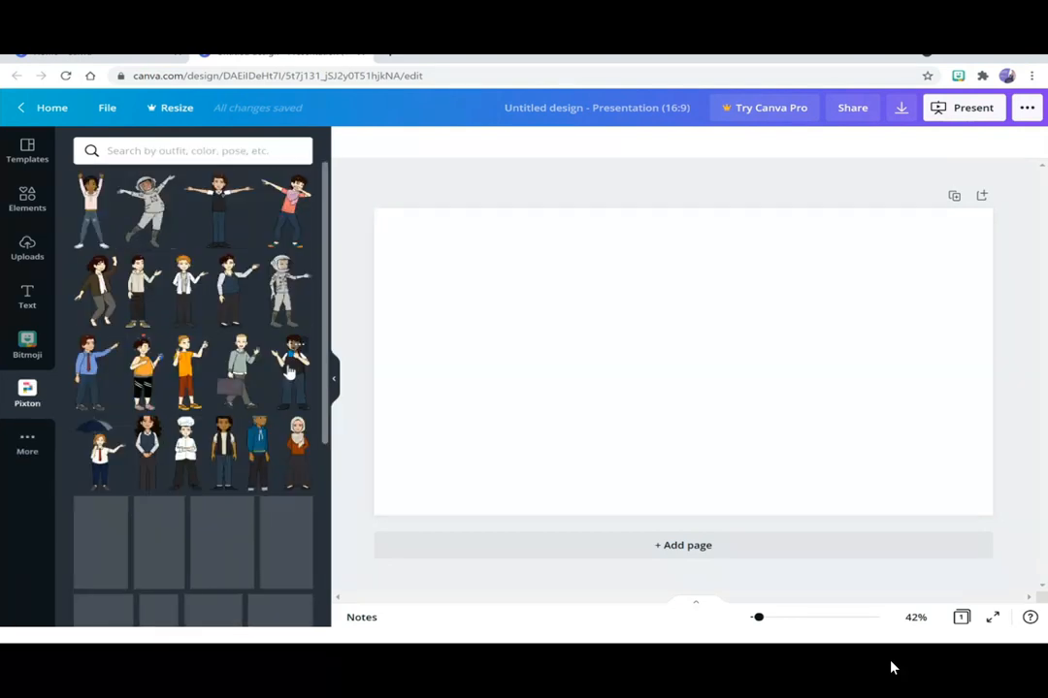
{"action": "scroll", "scroll_direction": "down", "scroll_amount": 3}
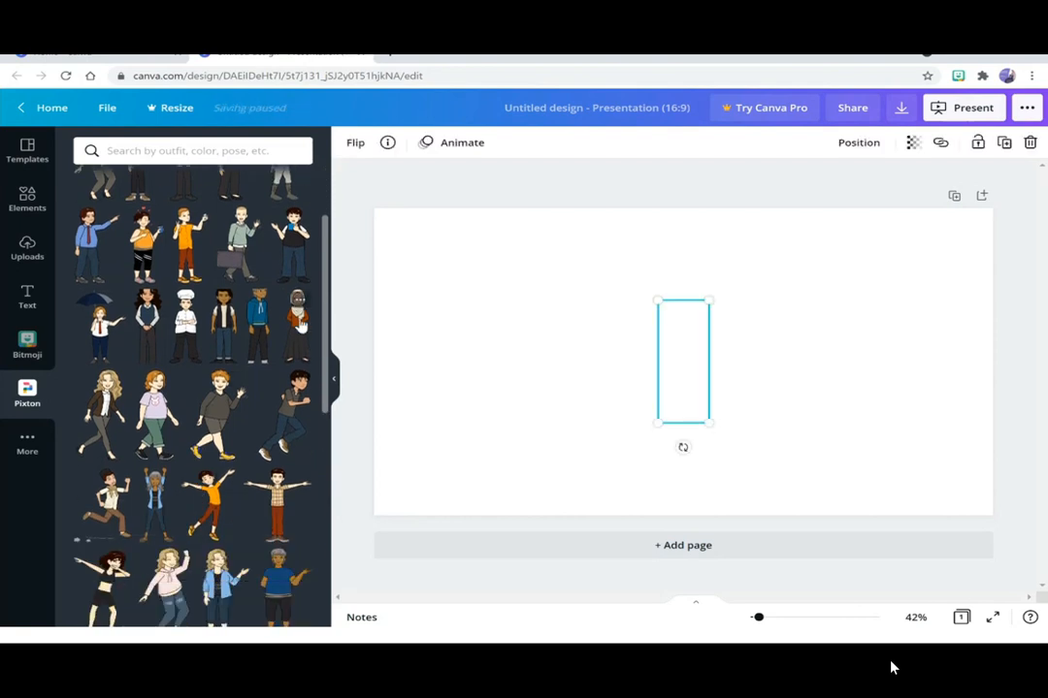
{"action": "left_click", "coordinate": [296, 321]}
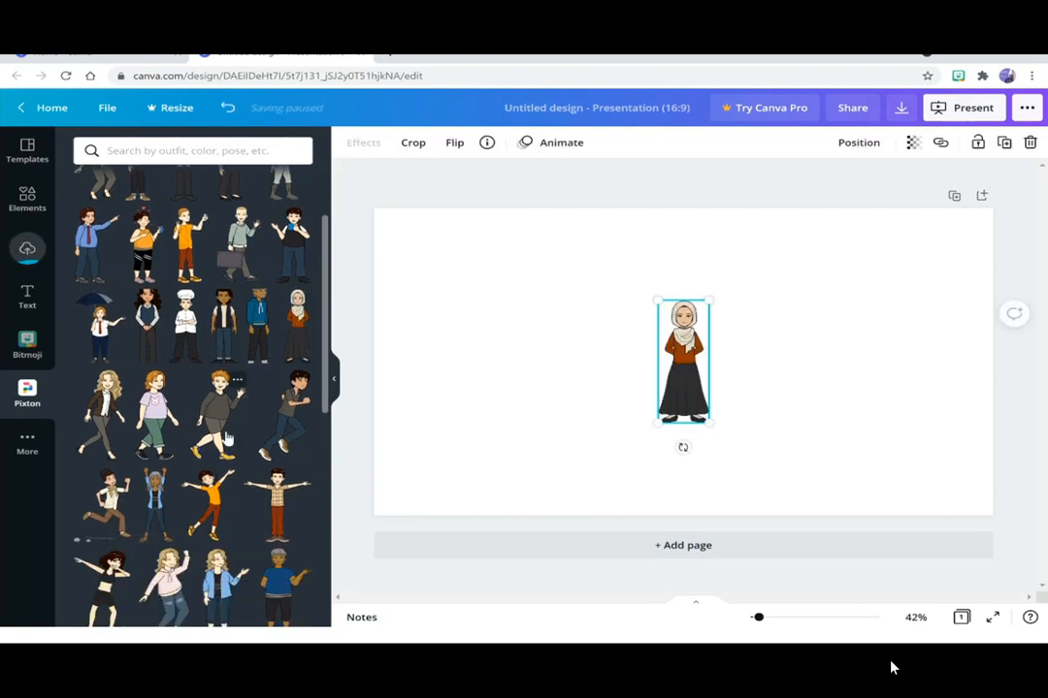
{"action": "scroll", "scroll_direction": "down", "scroll_amount": 3}
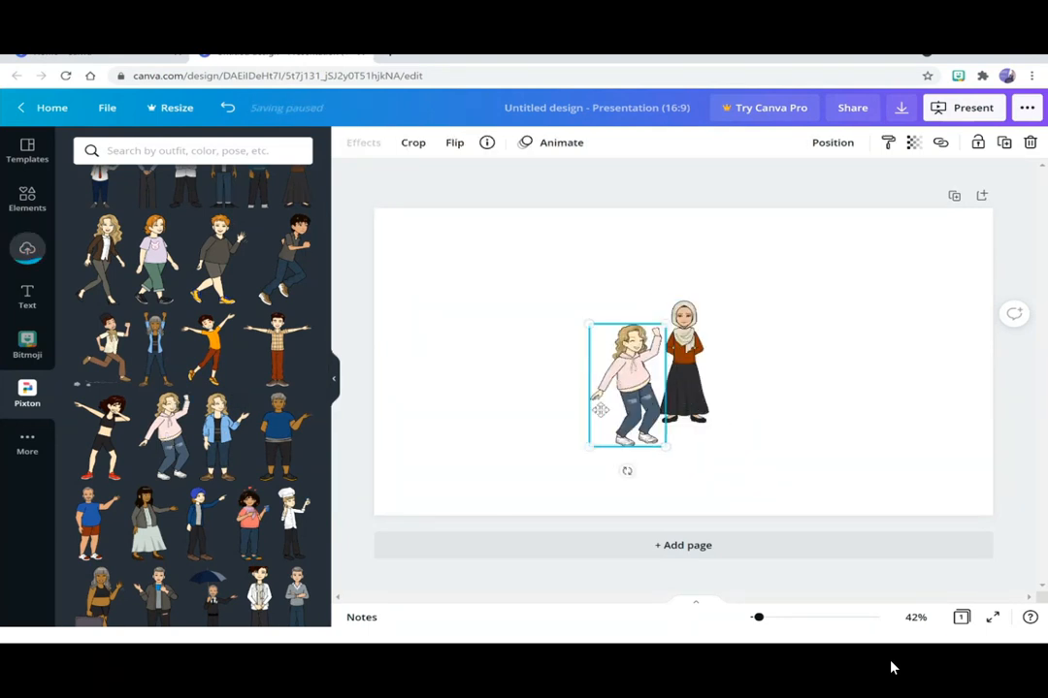
{"action": "left_click_drag", "start_coordinate": [625, 379], "coordinate": [456, 398]}
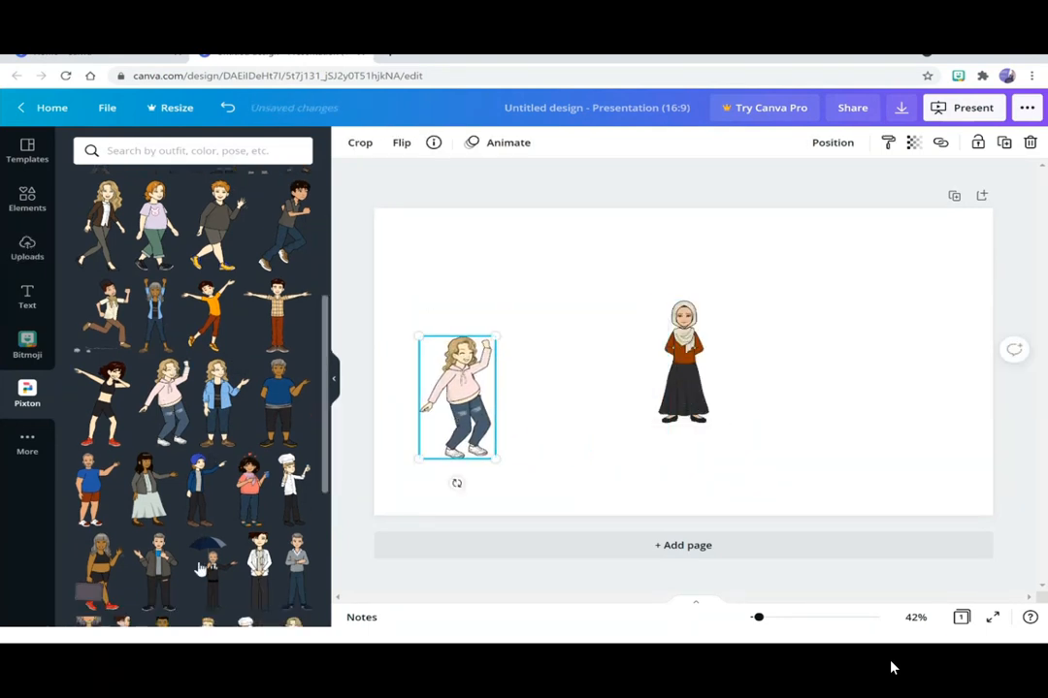
{"action": "scroll", "scroll_direction": "down", "scroll_amount": 3}
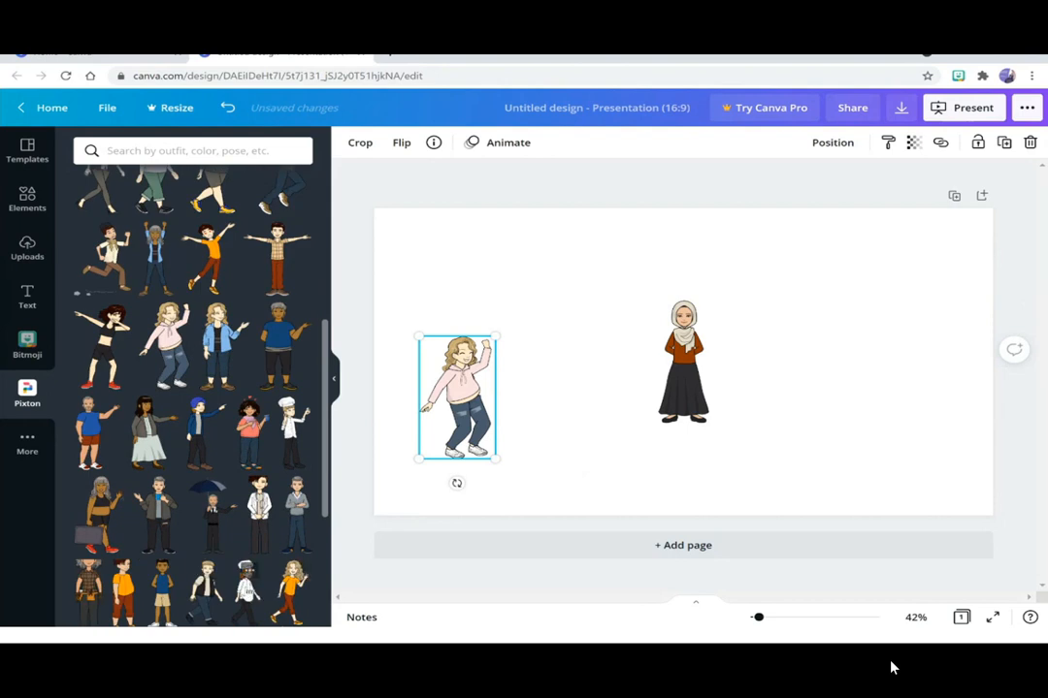
{"action": "left_click", "coordinate": [683, 364]}
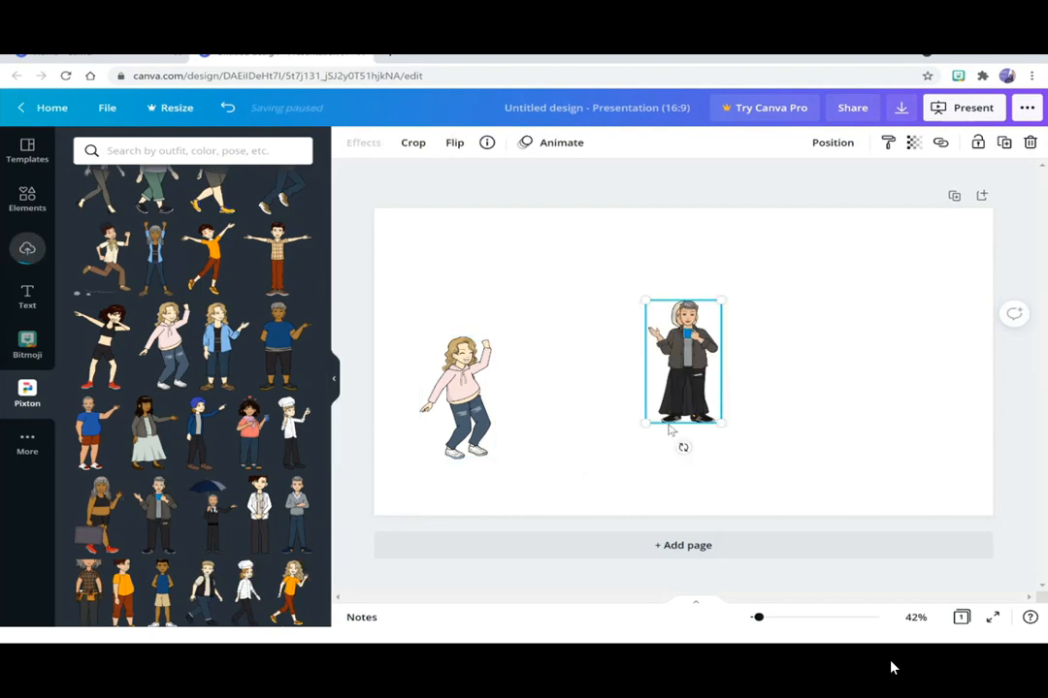
{"action": "left_click_drag", "start_coordinate": [683, 364], "coordinate": [884, 406]}
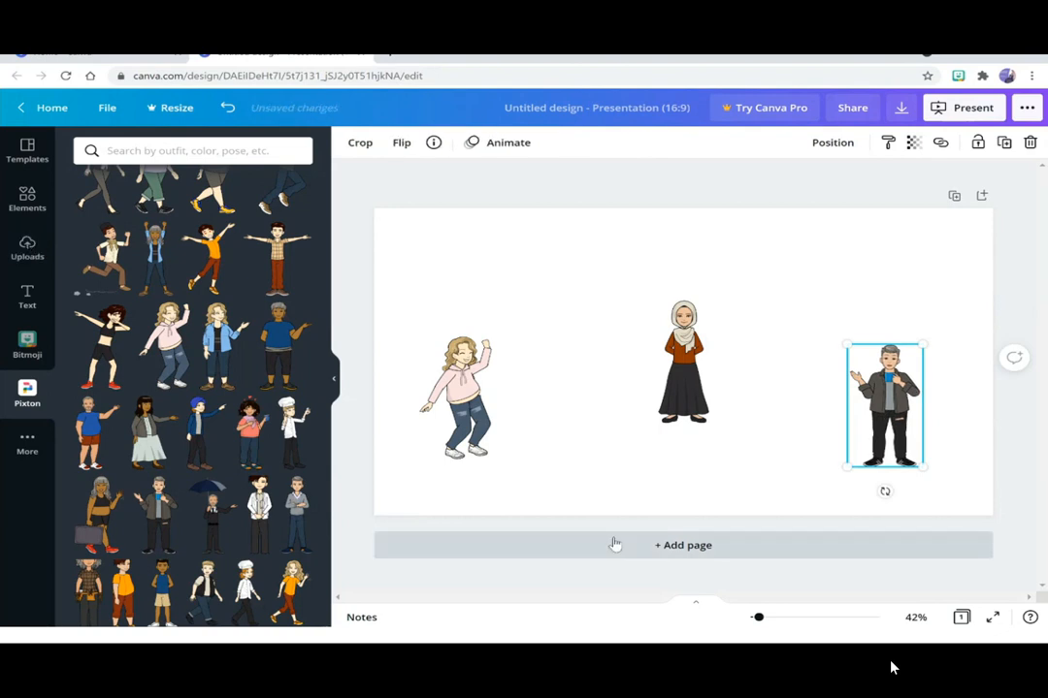
- Add a blank second page and scroll through the Bitmoji sticker collection
{"action": "left_click", "coordinate": [683, 544]}
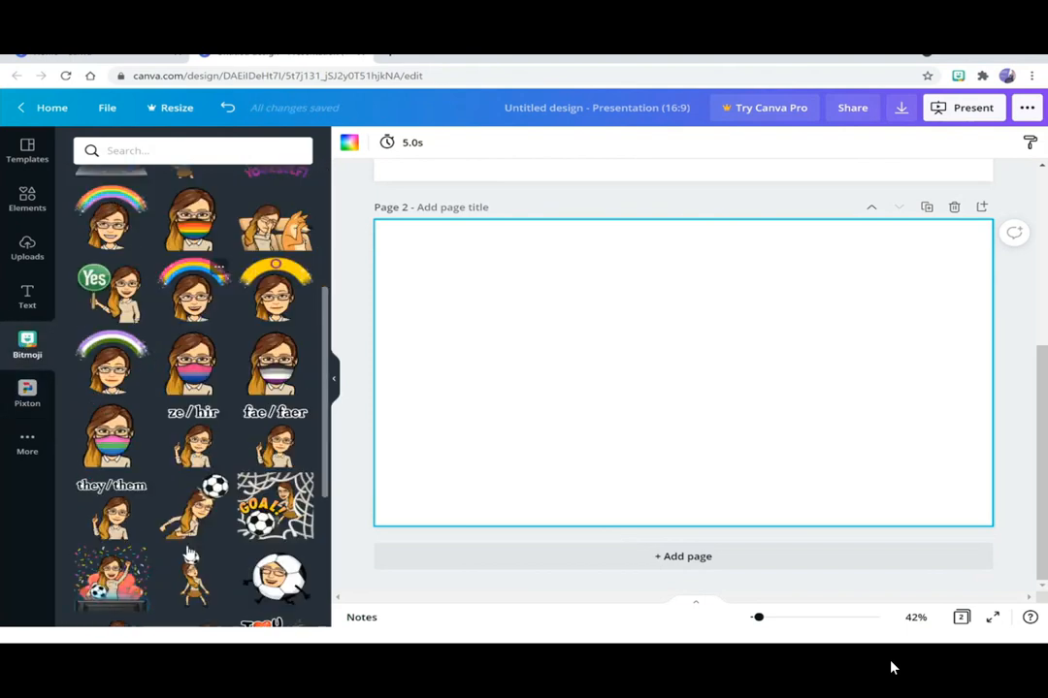
{"action": "scroll", "scroll_direction": "down", "scroll_amount": 3}
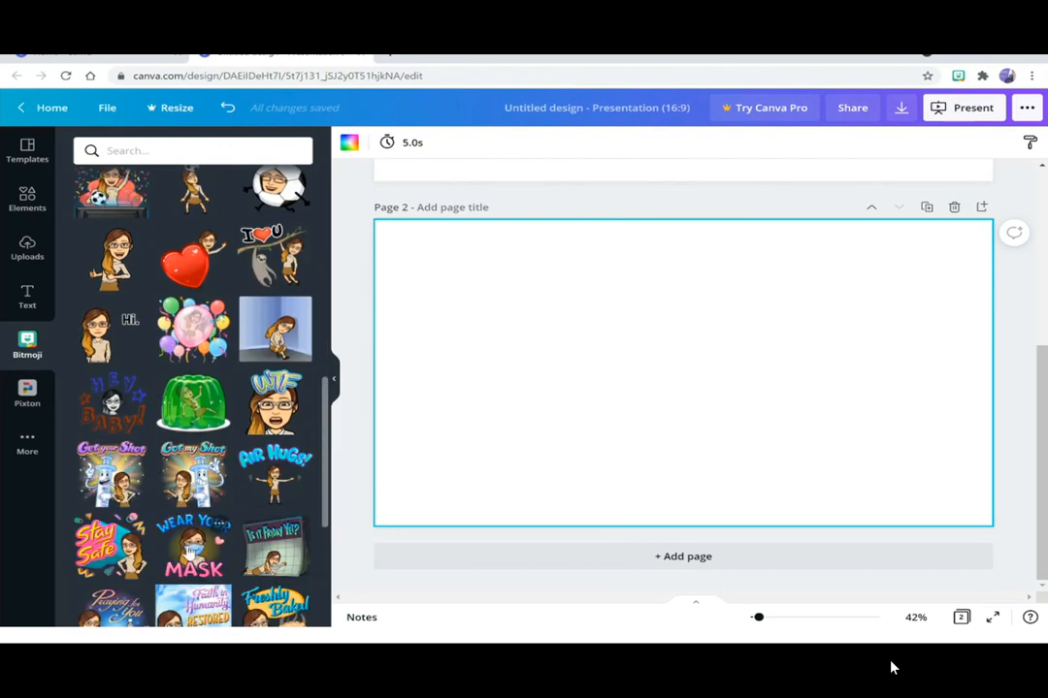
{"action": "scroll", "scroll_direction": "down", "scroll_amount": 3}
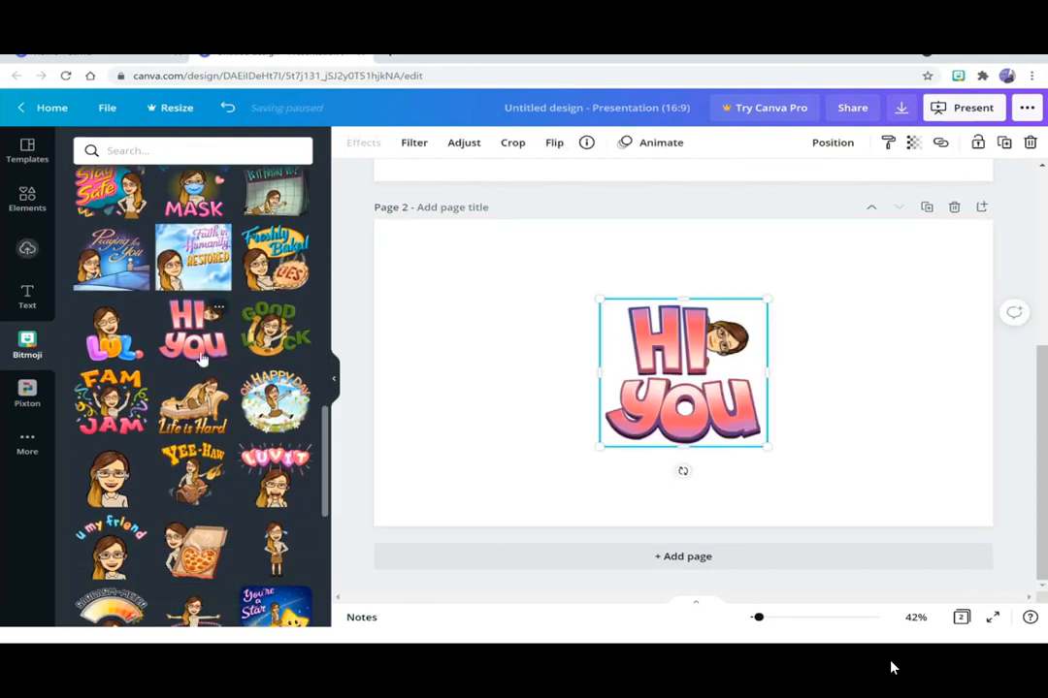
{"action": "scroll", "scroll_direction": "down", "scroll_amount": 3}
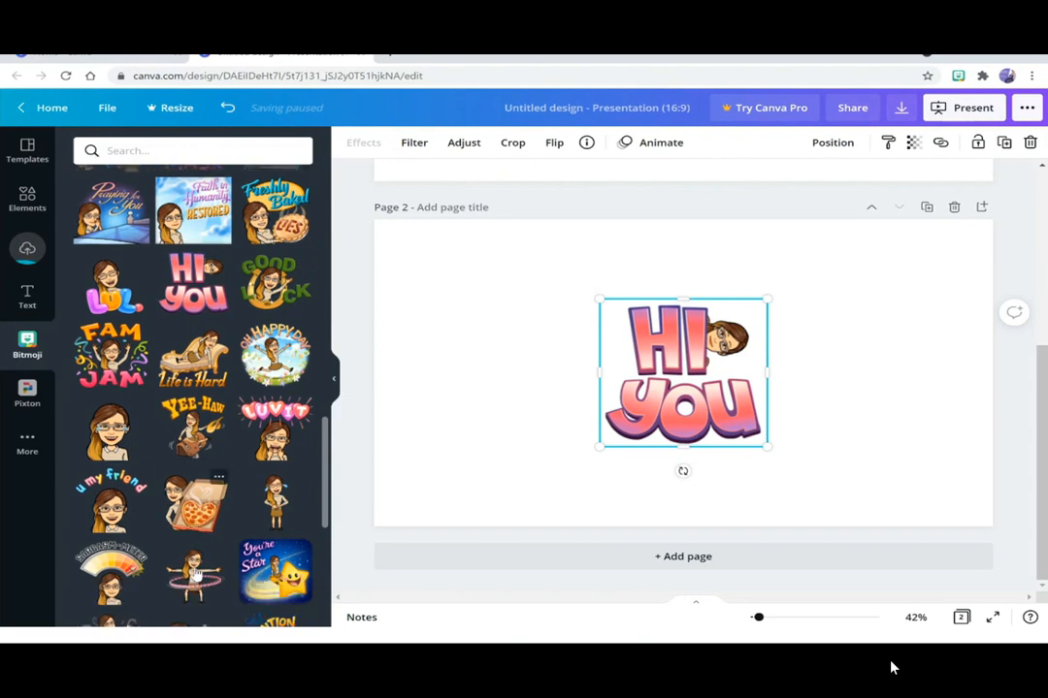
{"action": "scroll", "scroll_direction": "down", "scroll_amount": 3}
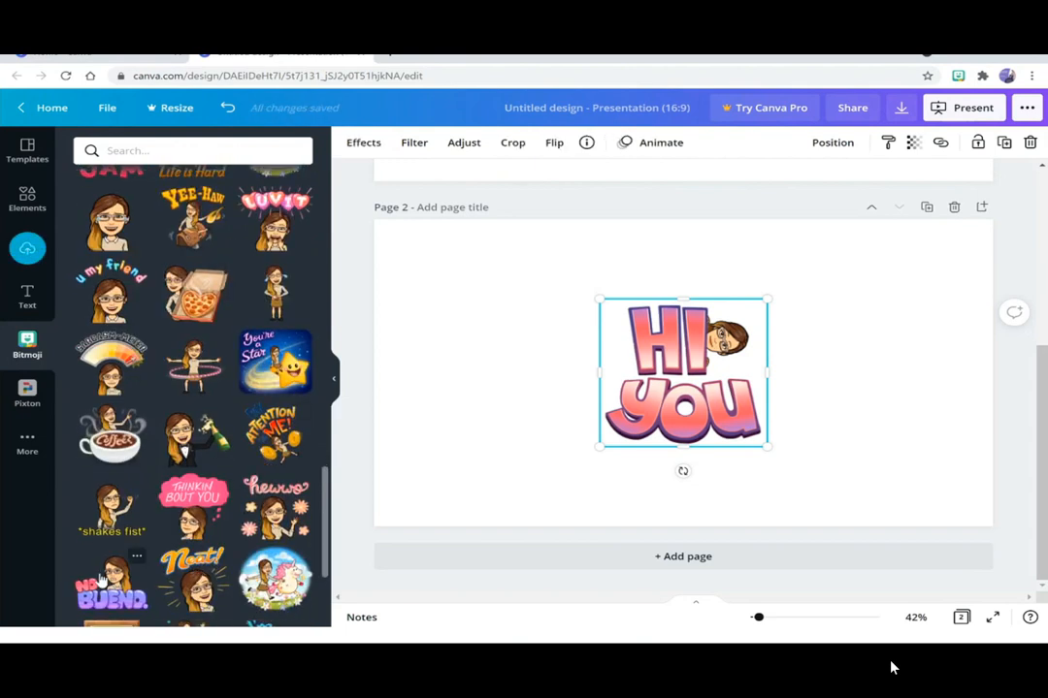
{"action": "scroll", "scroll_direction": "down", "scroll_amount": 3}
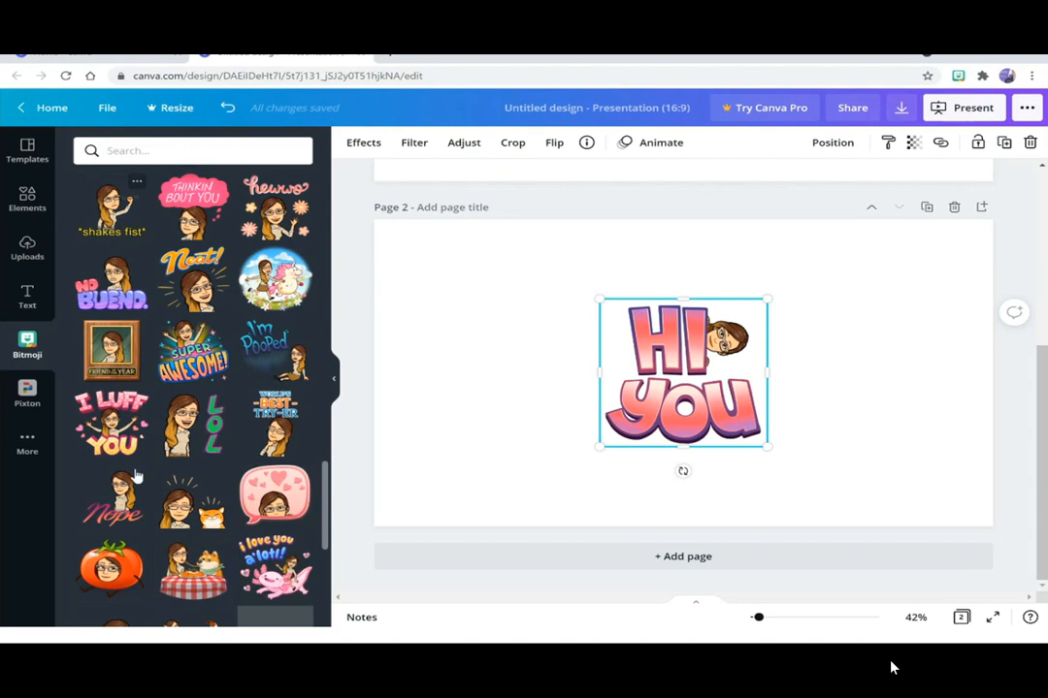
- Place the tomato Bitmoji sticker left of HI YOU, then view the download file types
{"action": "left_click", "coordinate": [110, 570]}
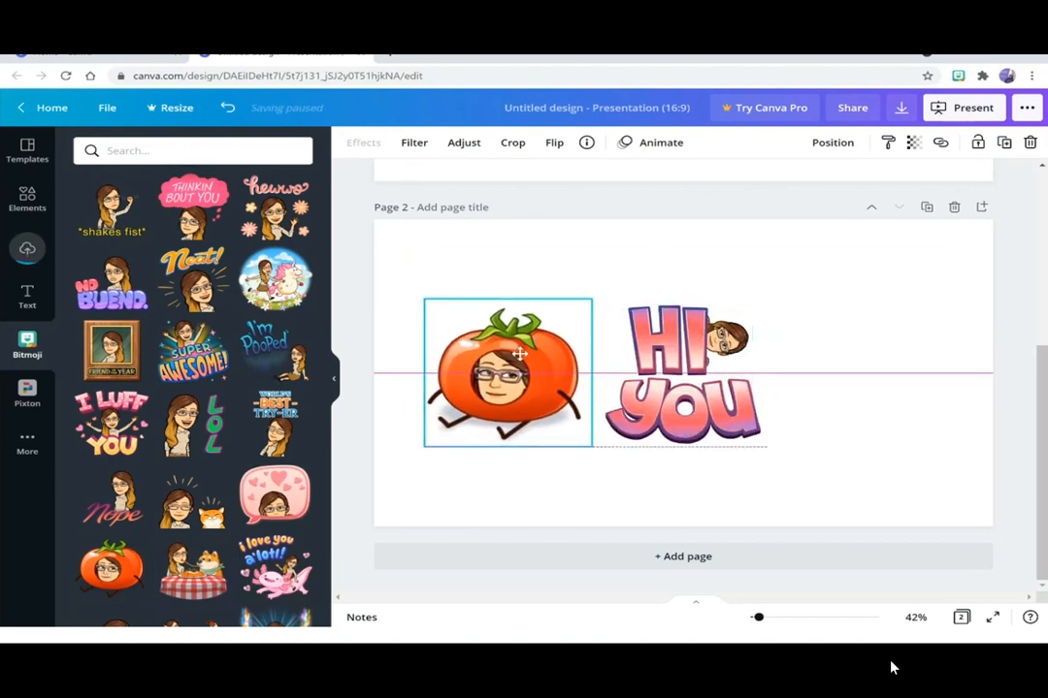
{"action": "left_click", "coordinate": [506, 372]}
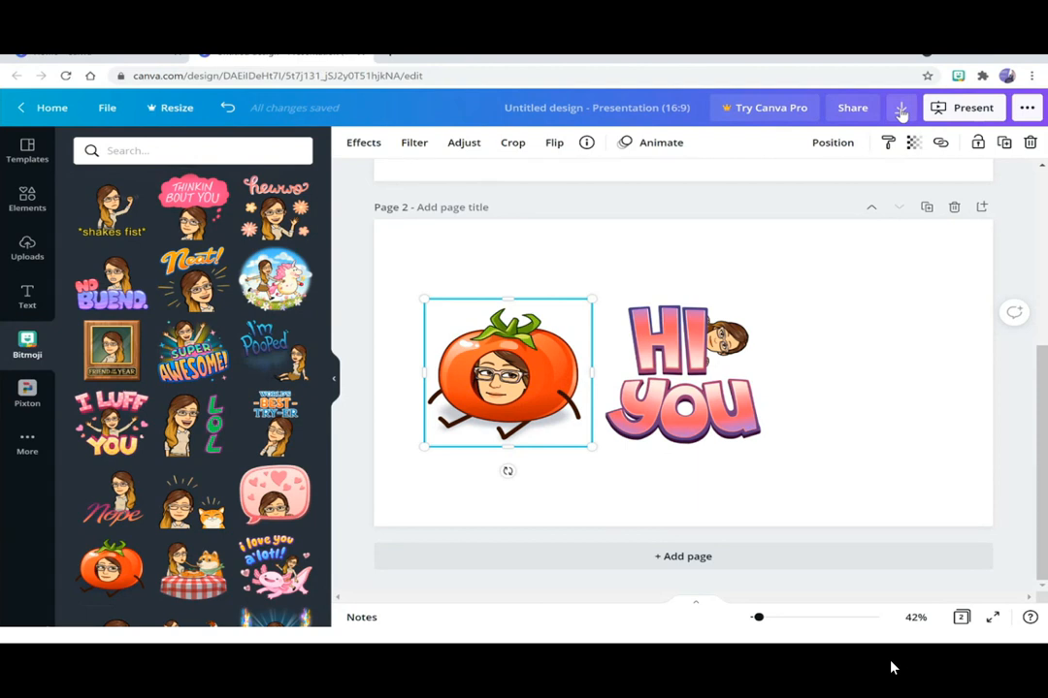
{"action": "left_click", "coordinate": [901, 108]}
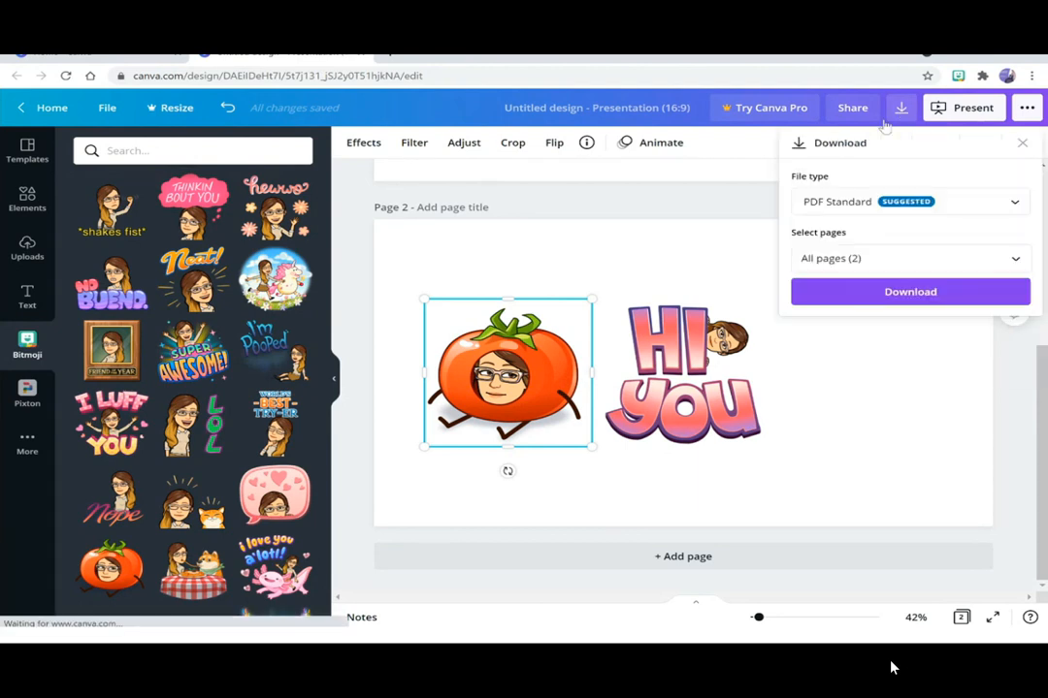
{"action": "left_click", "coordinate": [910, 201]}
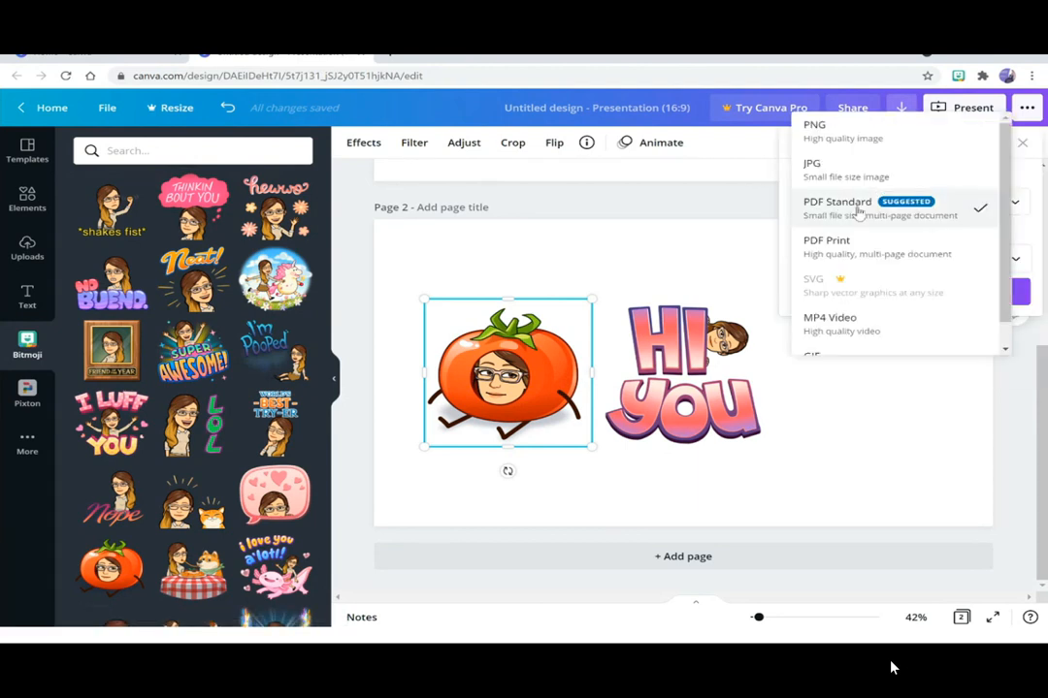